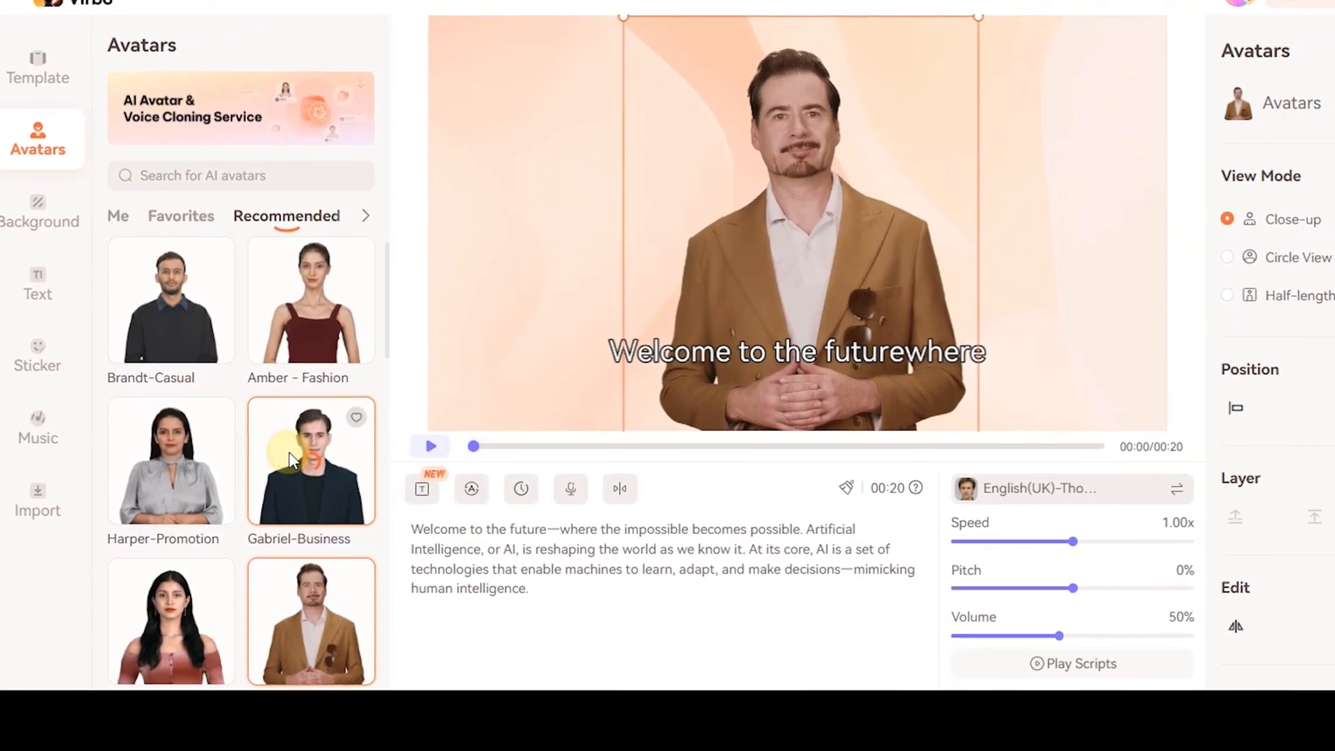
Replace the current presenter with the Gabriel-Business avatar from the Recommended avatars
{"action": "left_click", "coordinate": [310, 460]}
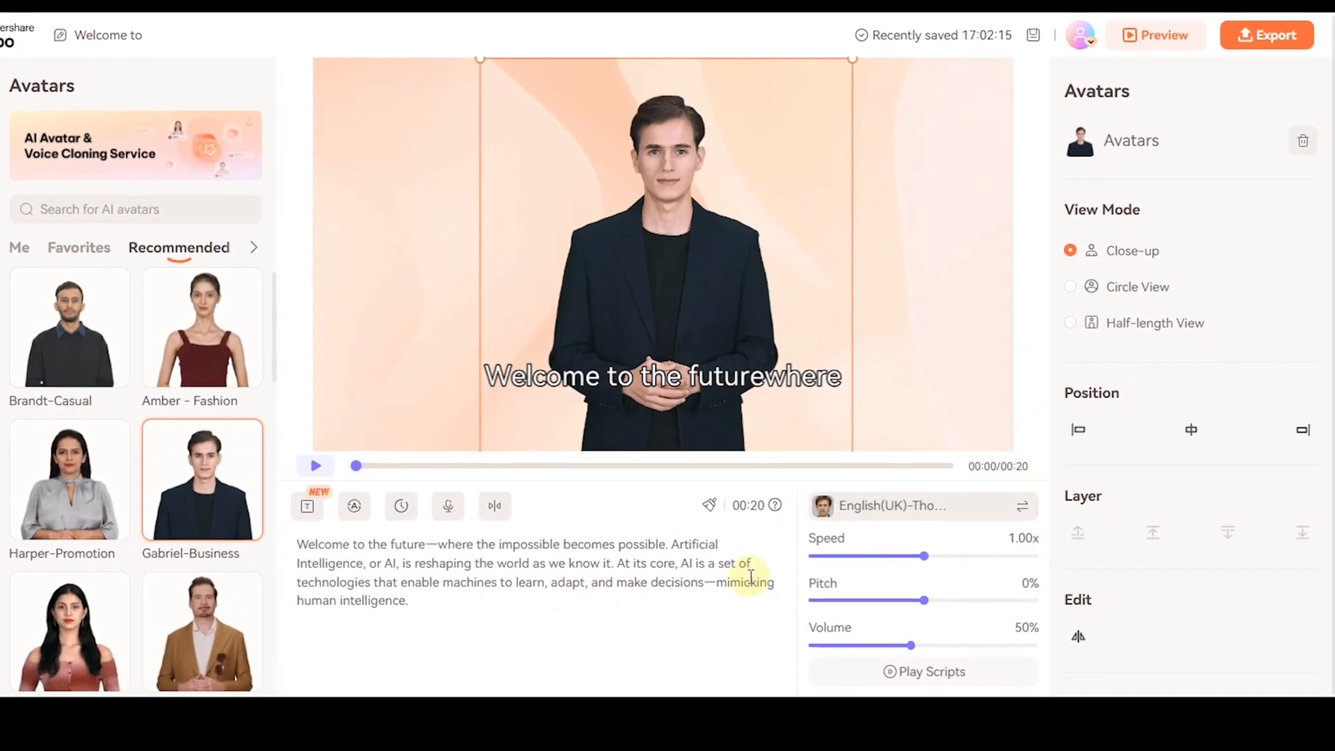